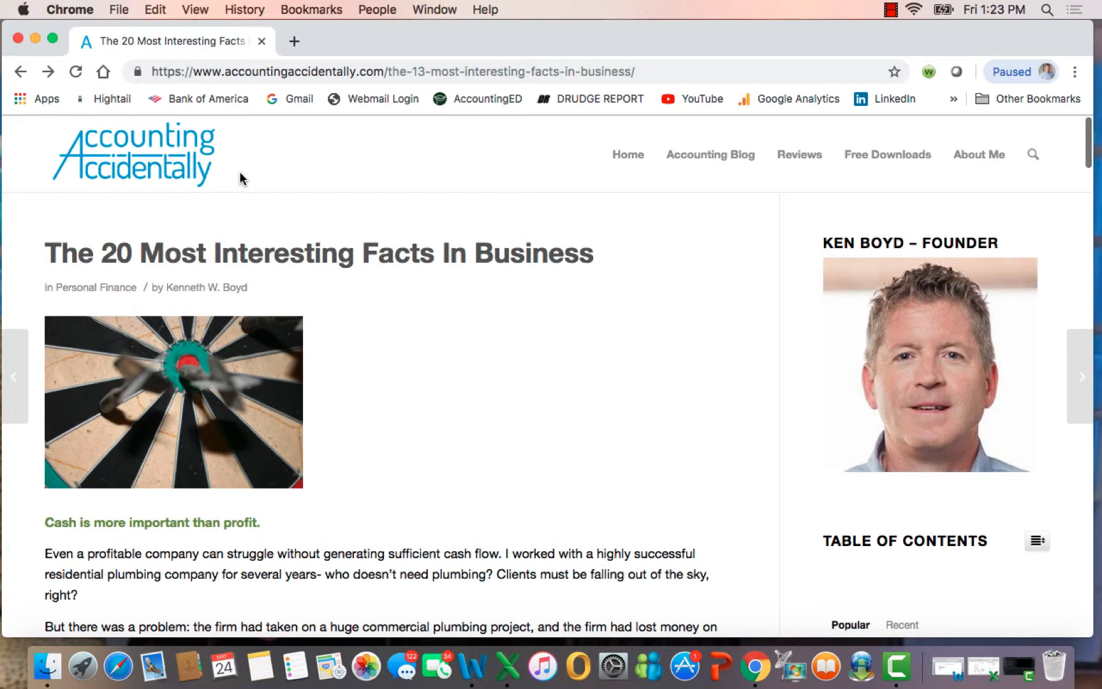
mouse_move(571, 297)
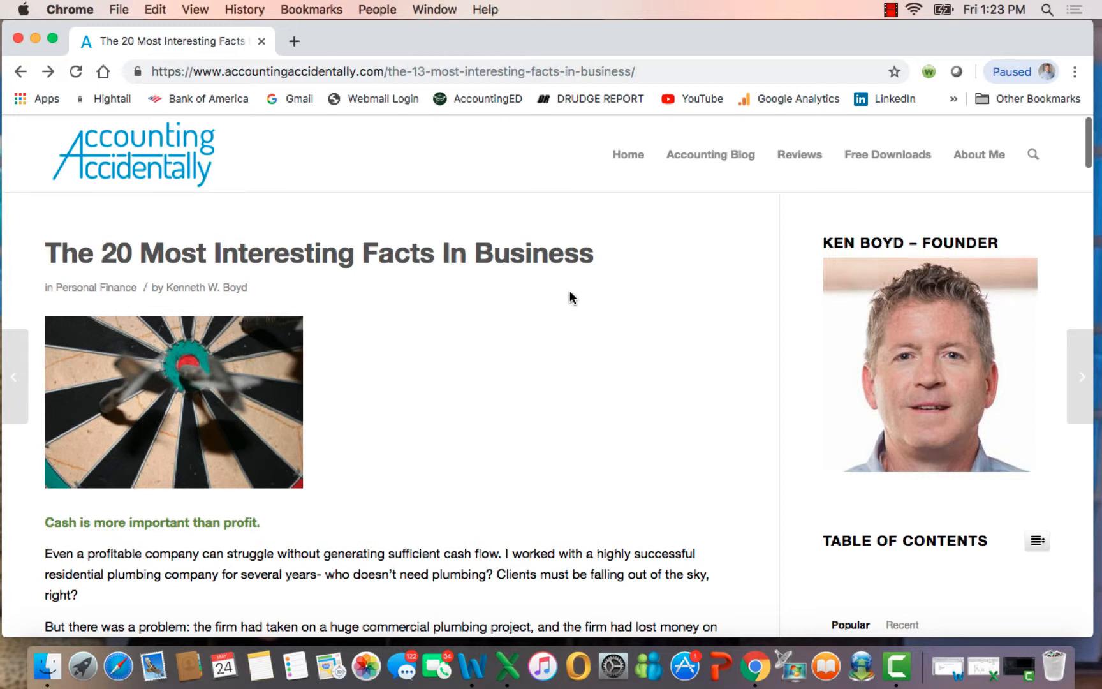
mouse_move(712, 371)
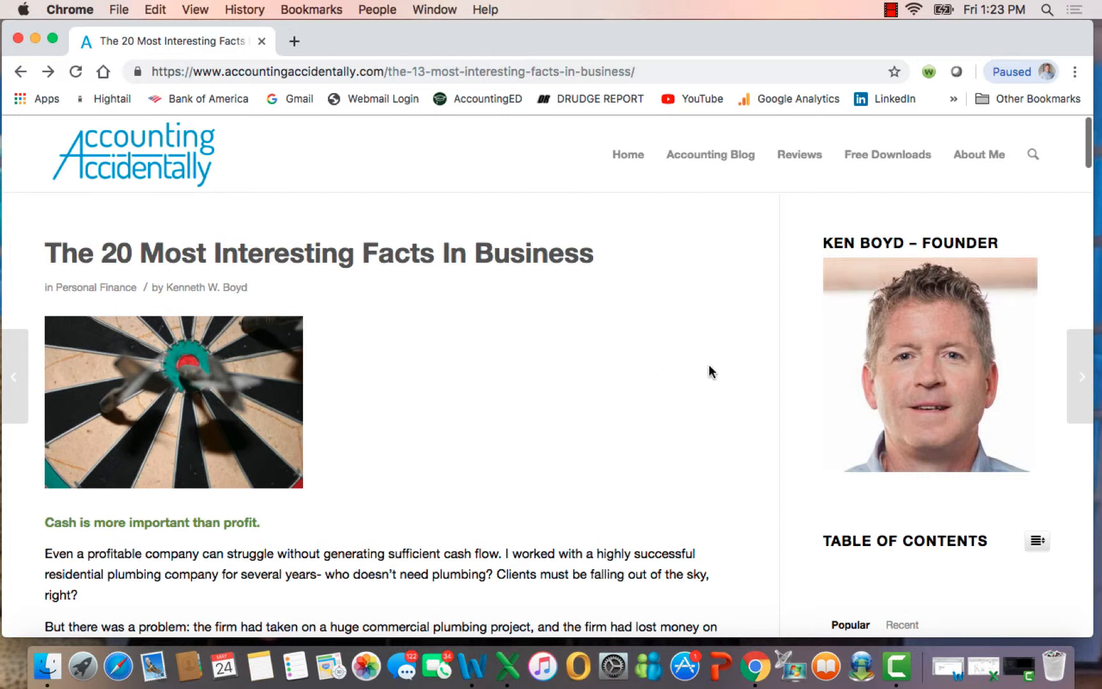
scroll("down", 3)
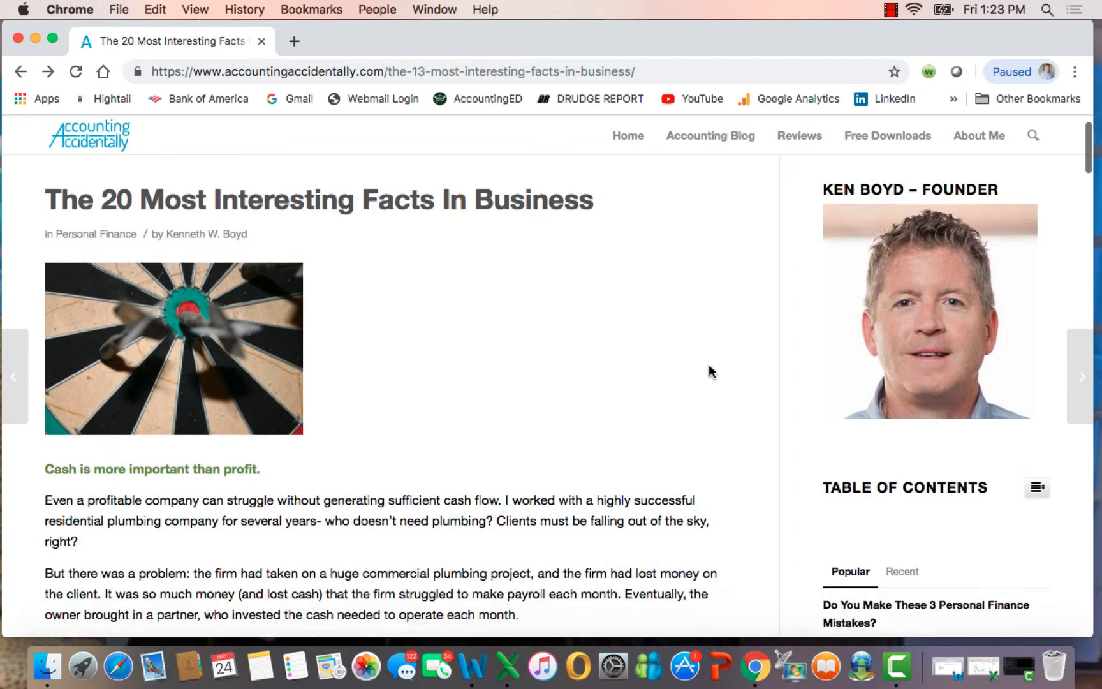
scroll("down", 3)
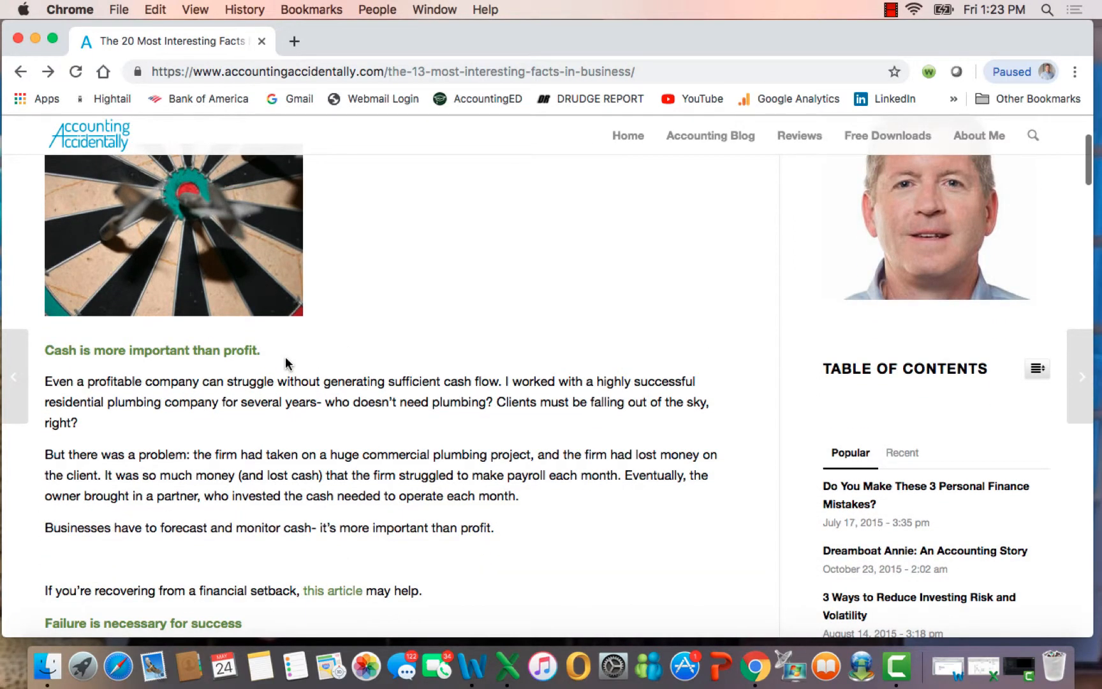
mouse_move(499, 386)
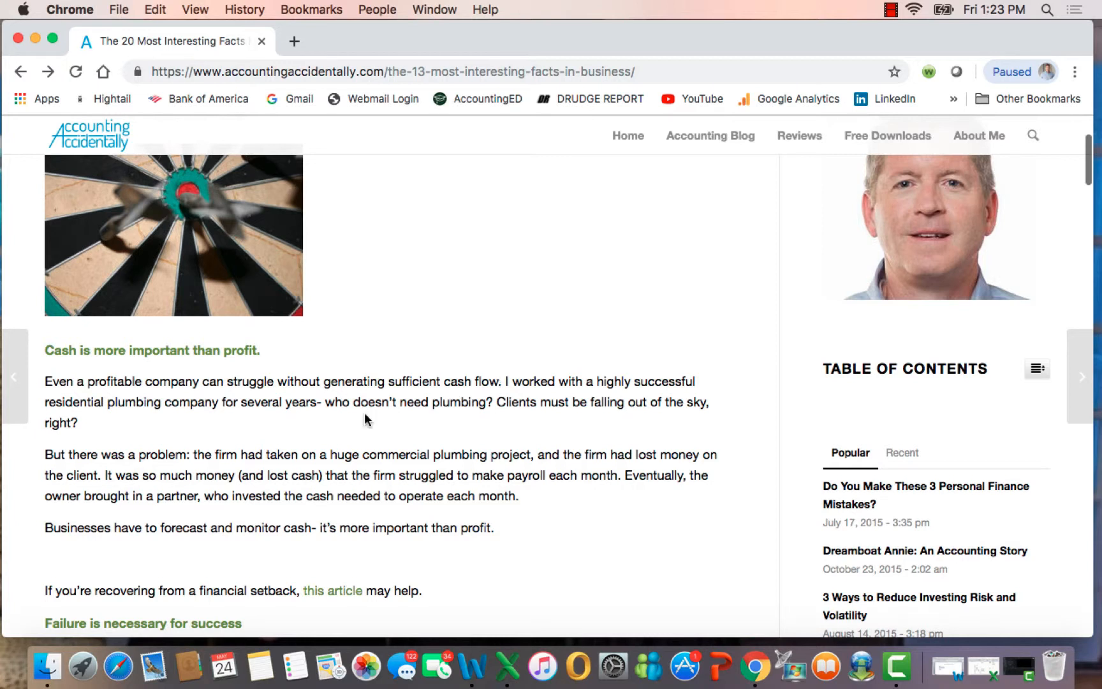
mouse_move(205, 418)
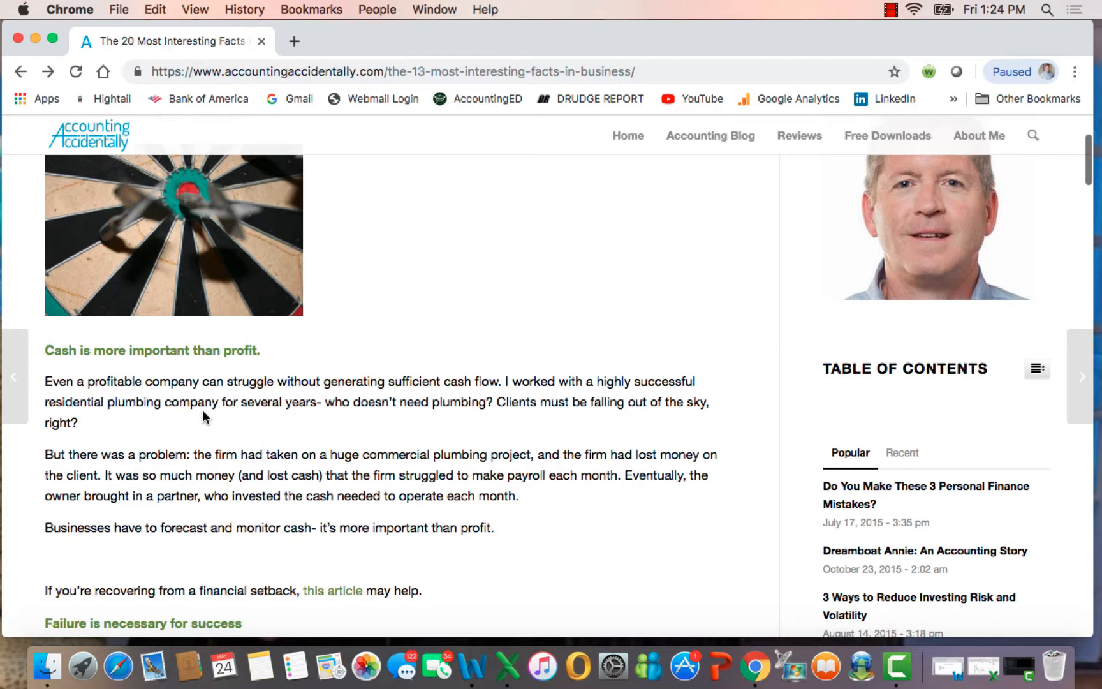
mouse_move(520, 454)
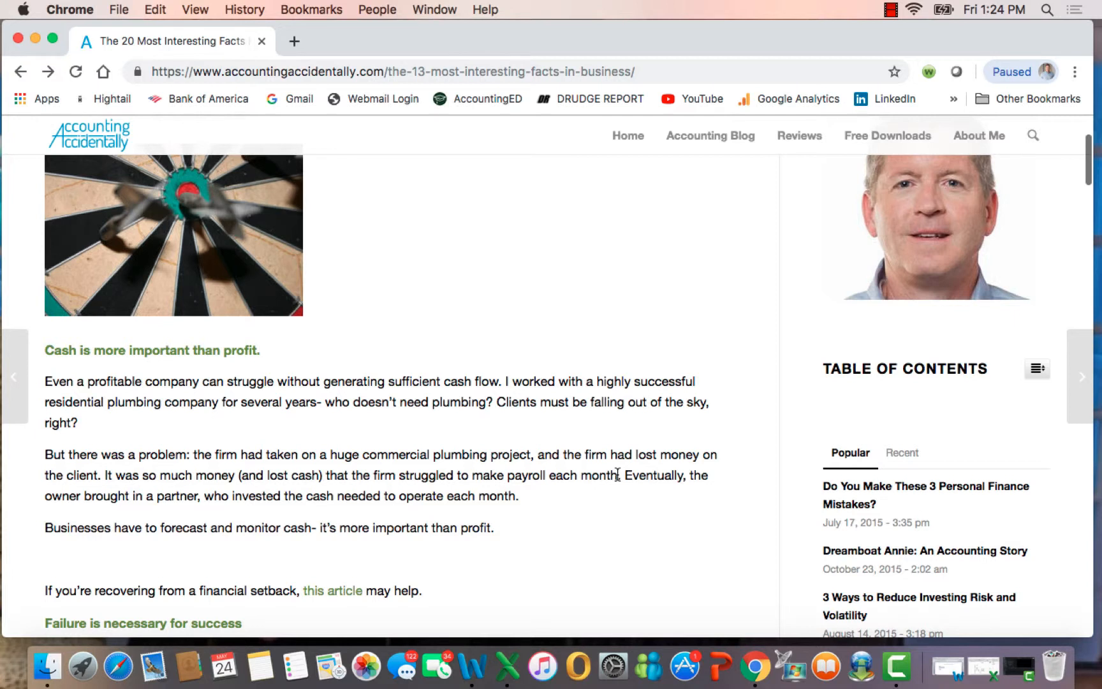
mouse_move(558, 492)
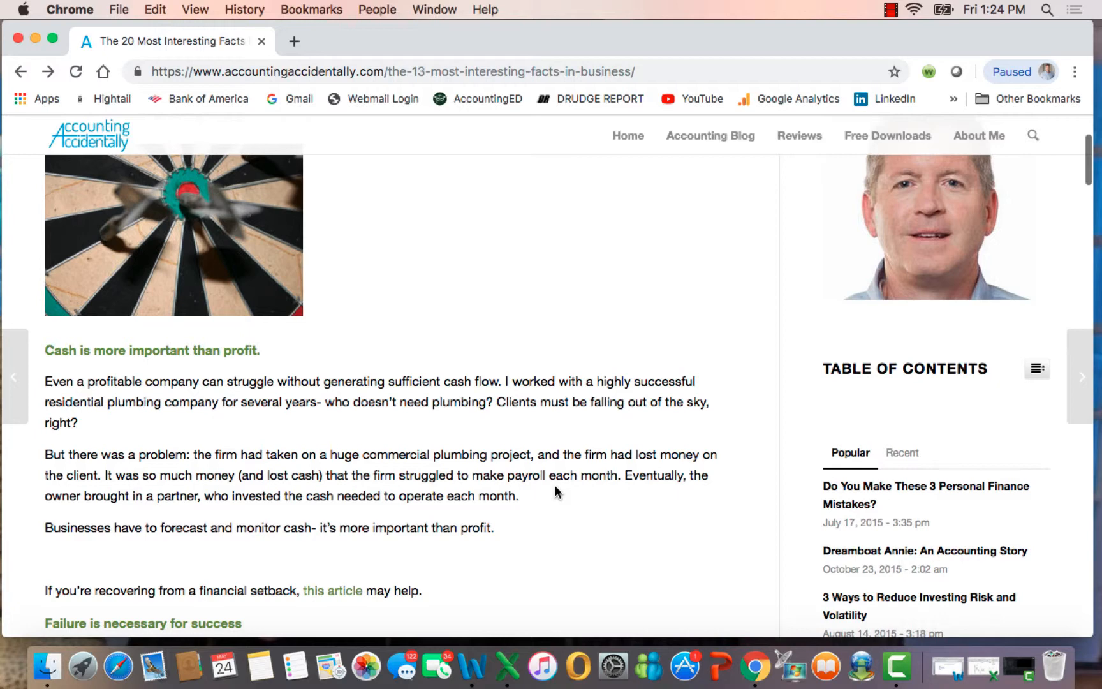
scroll("down", 3)
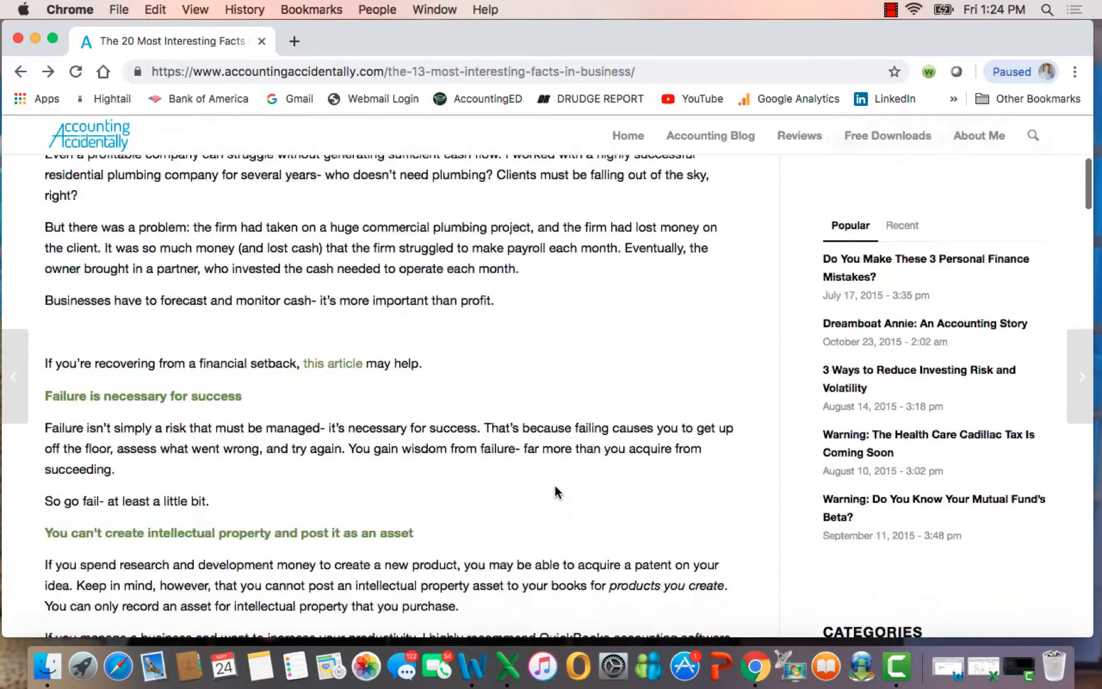
scroll("down", 3)
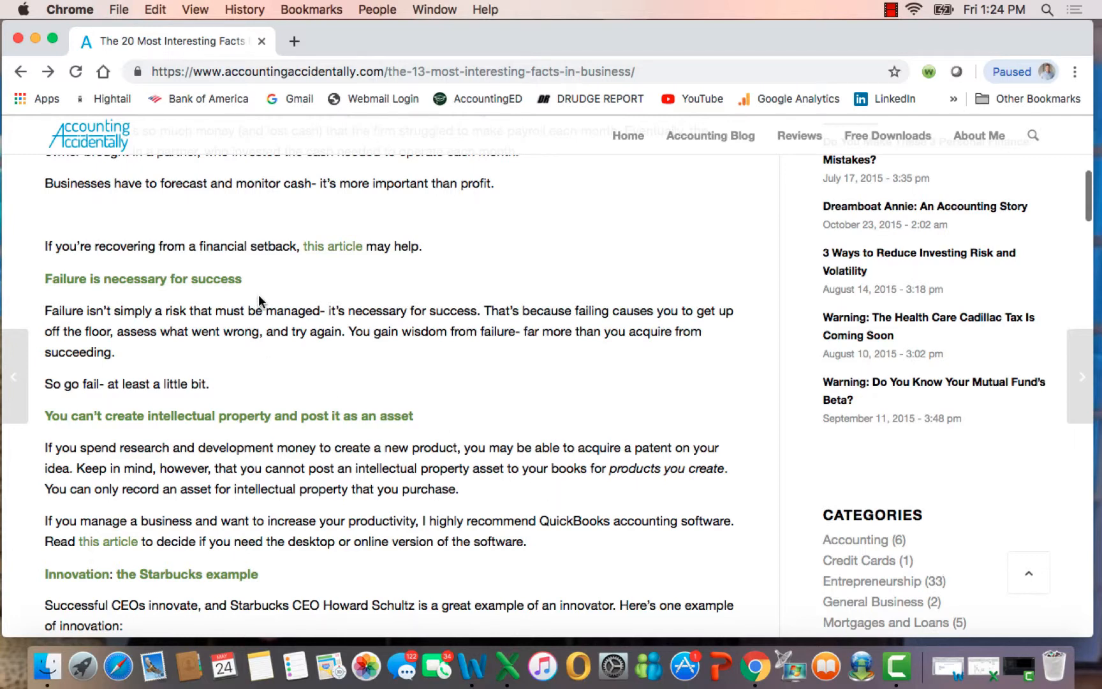
mouse_move(415, 319)
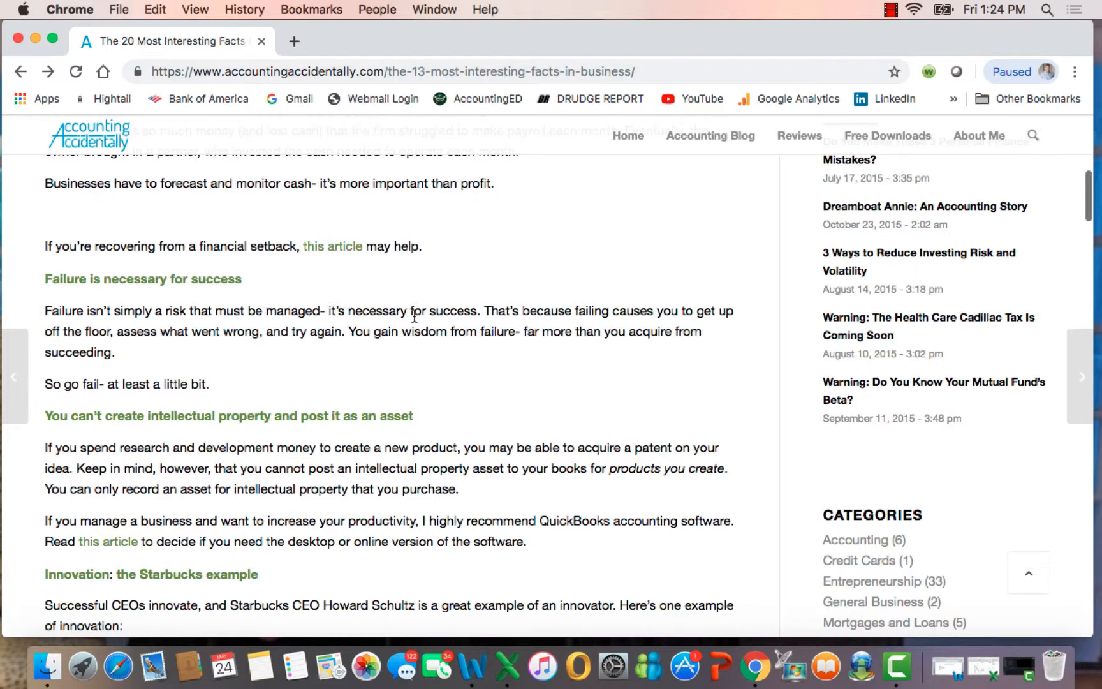
mouse_move(487, 365)
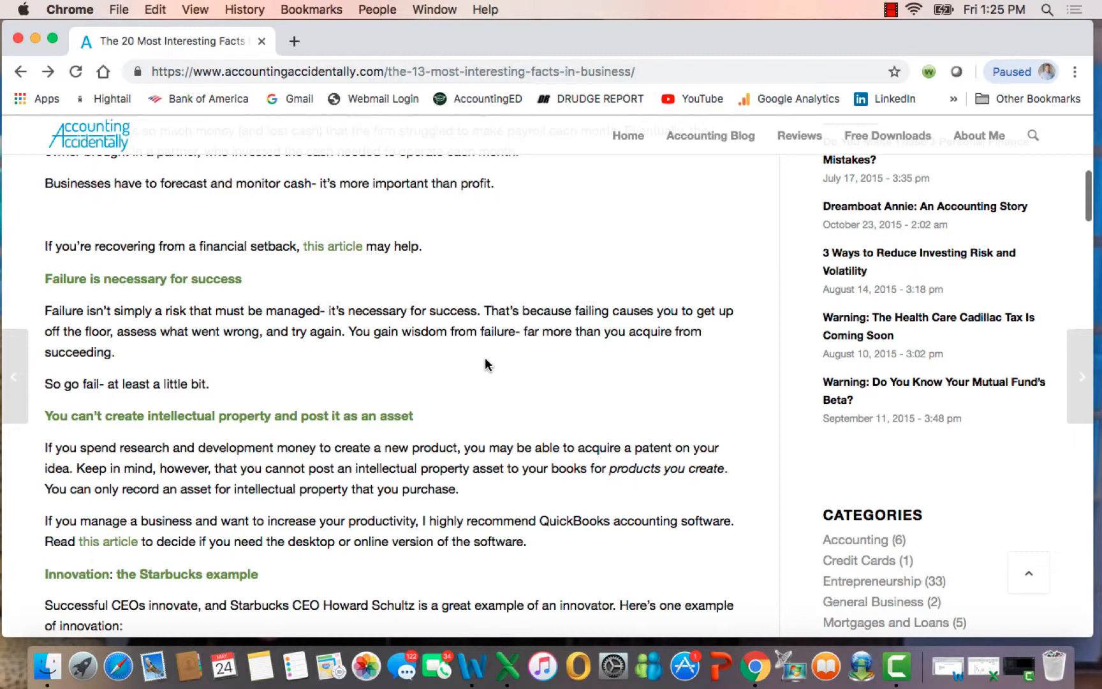
mouse_move(468, 426)
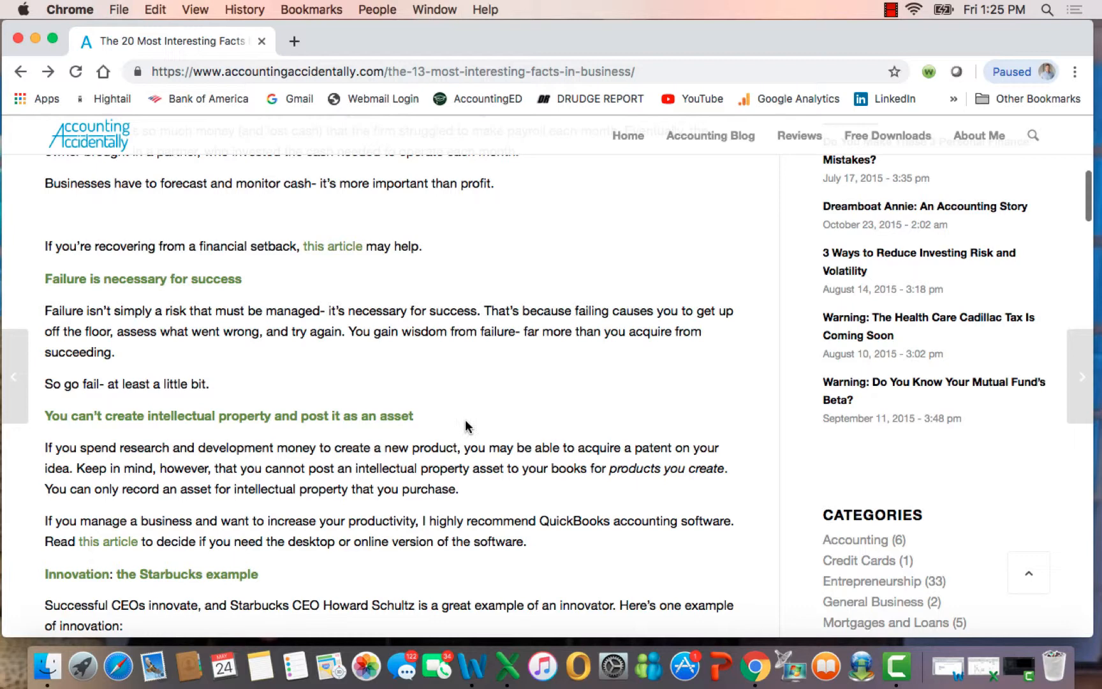
scroll("down", 3)
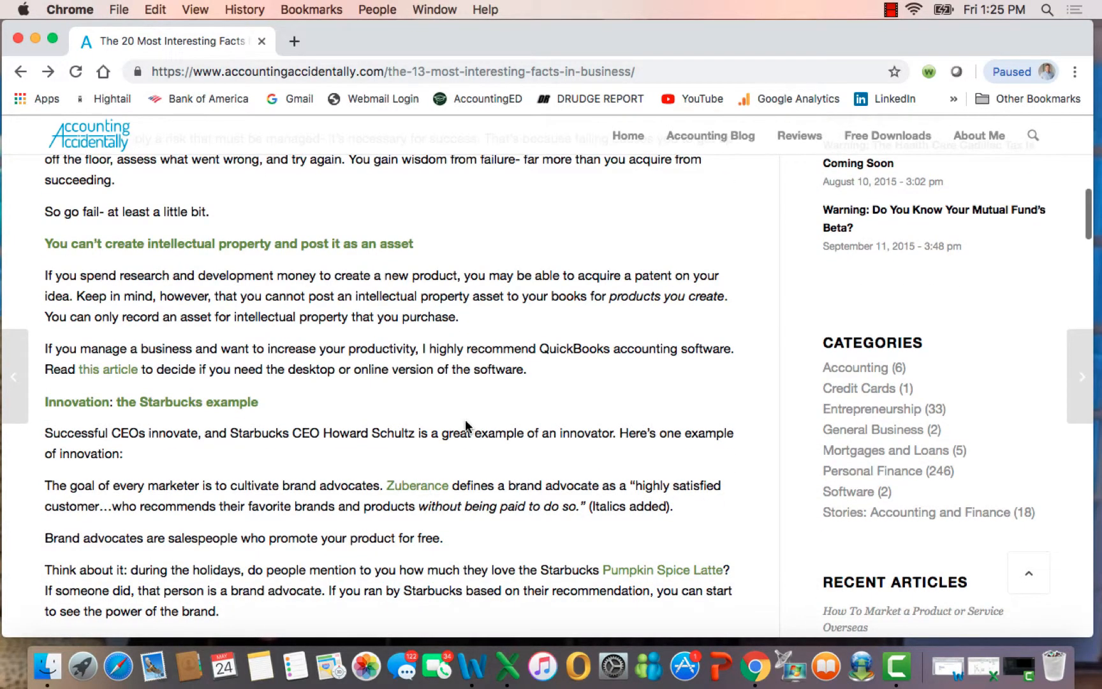
mouse_move(289, 280)
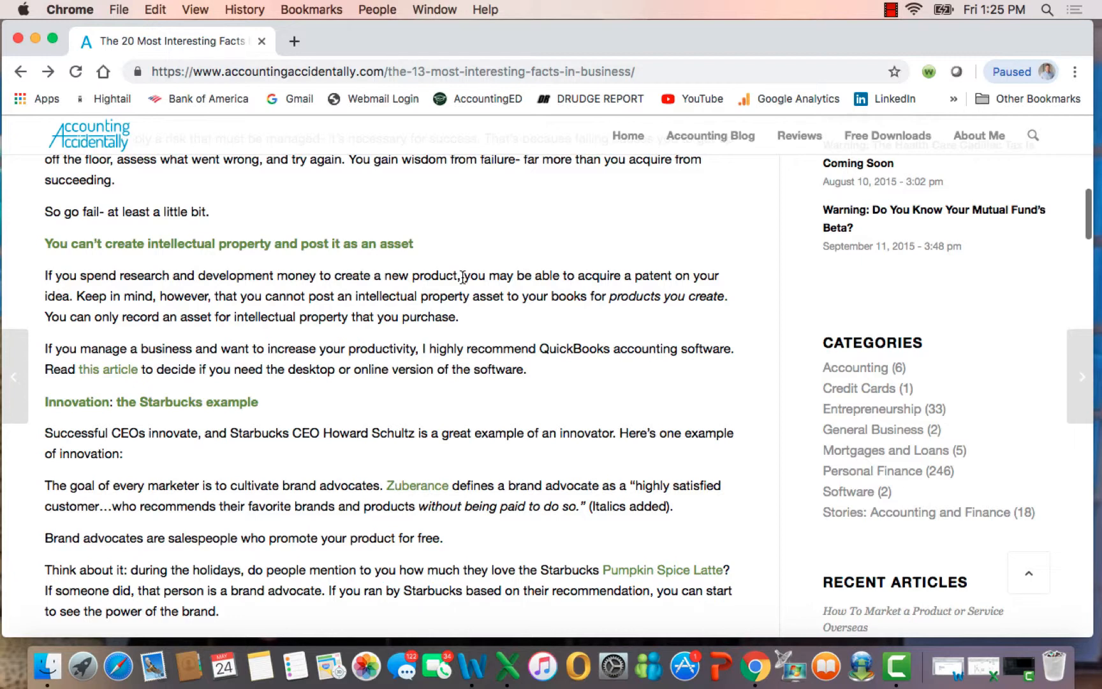
mouse_move(494, 321)
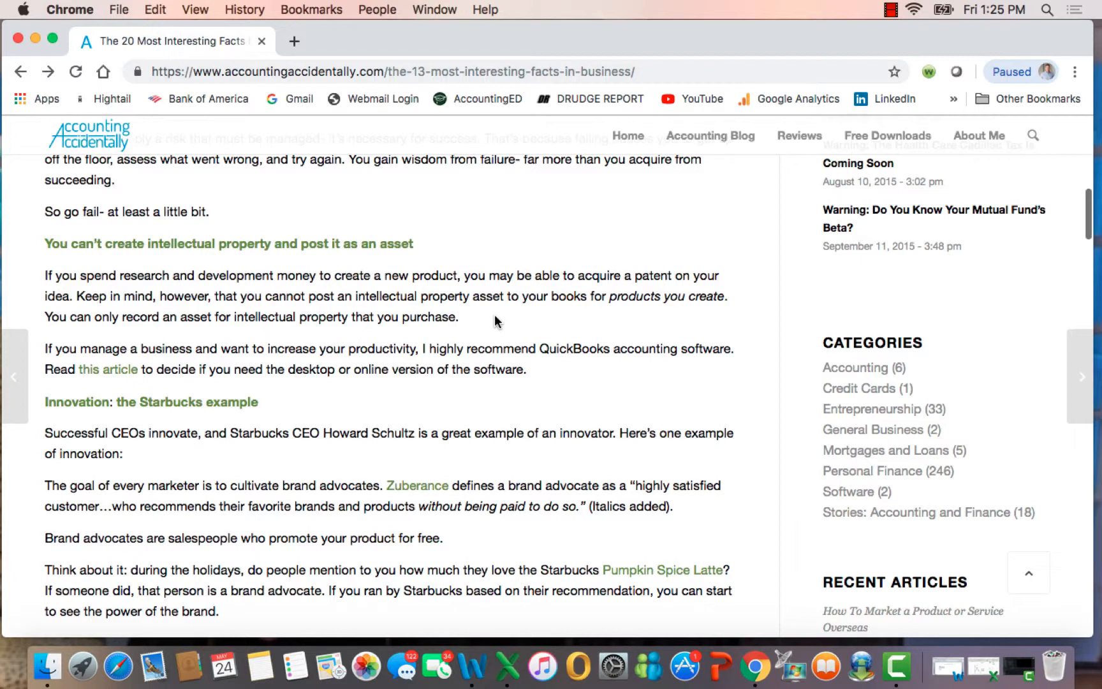
mouse_move(345, 332)
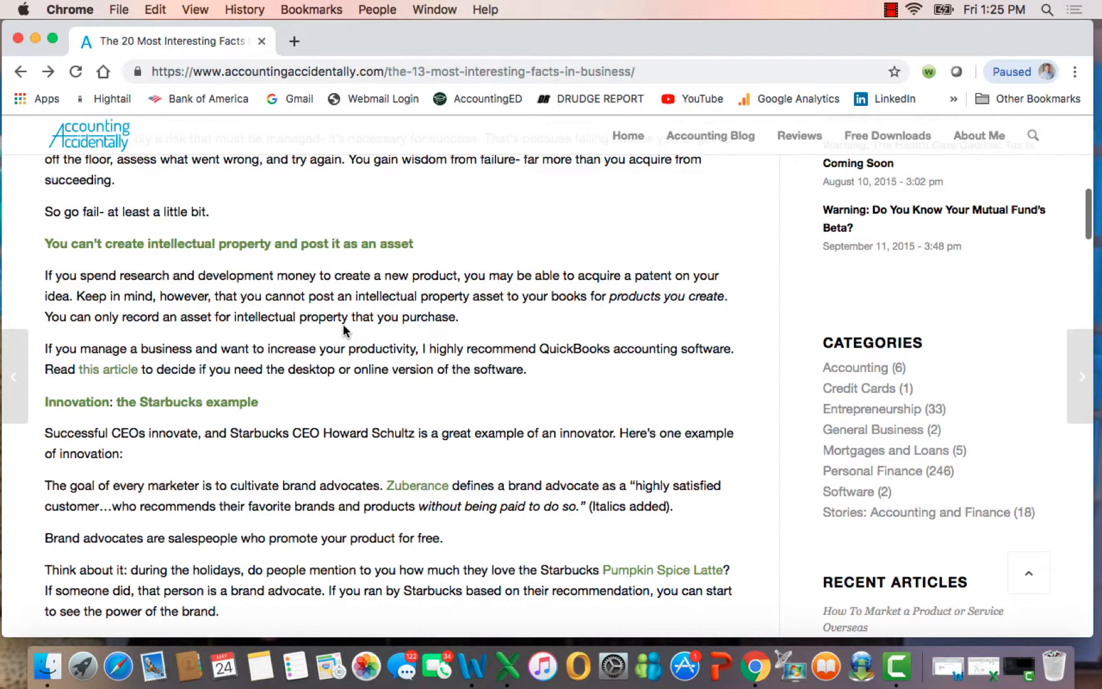
mouse_move(753, 483)
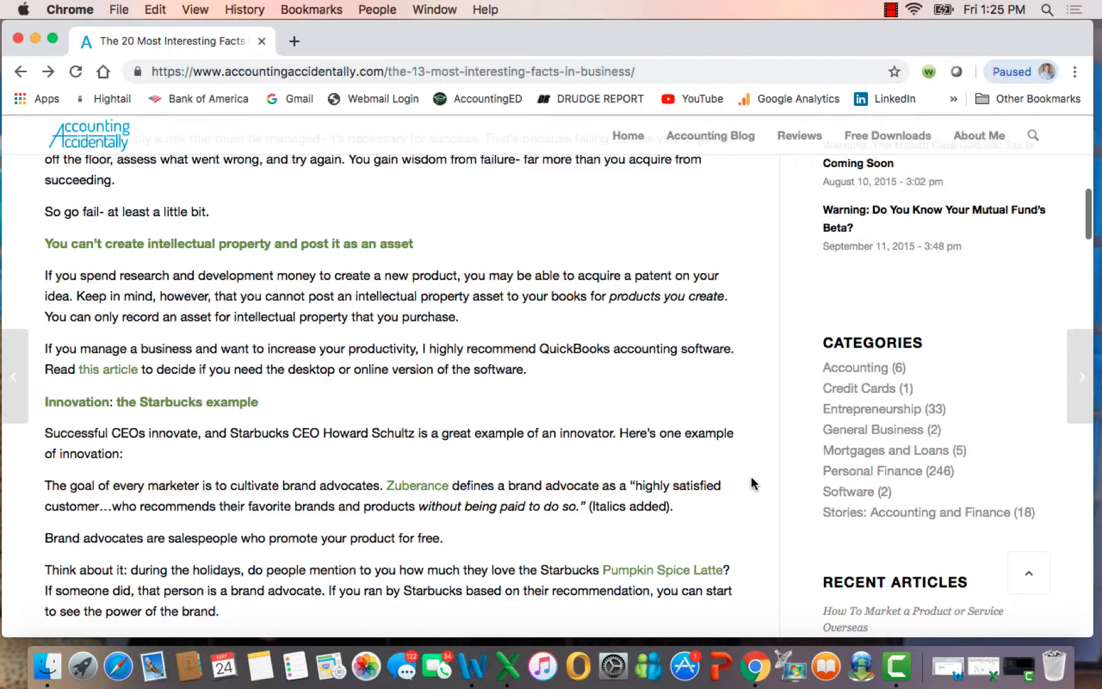
scroll("down", 3)
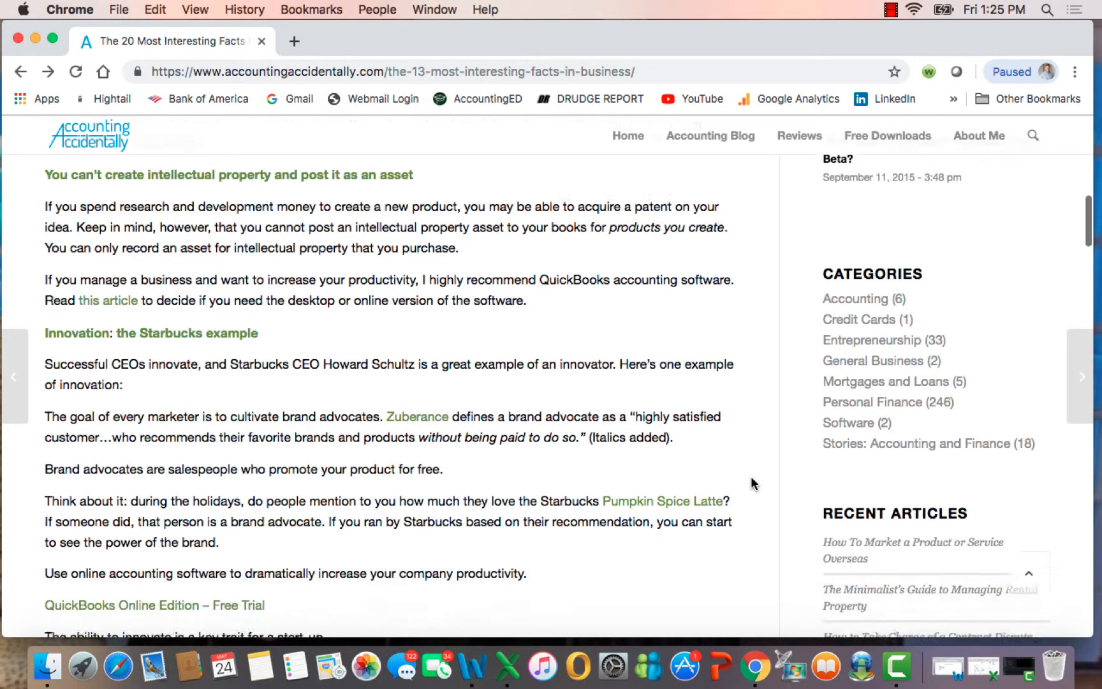
scroll("down", 3)
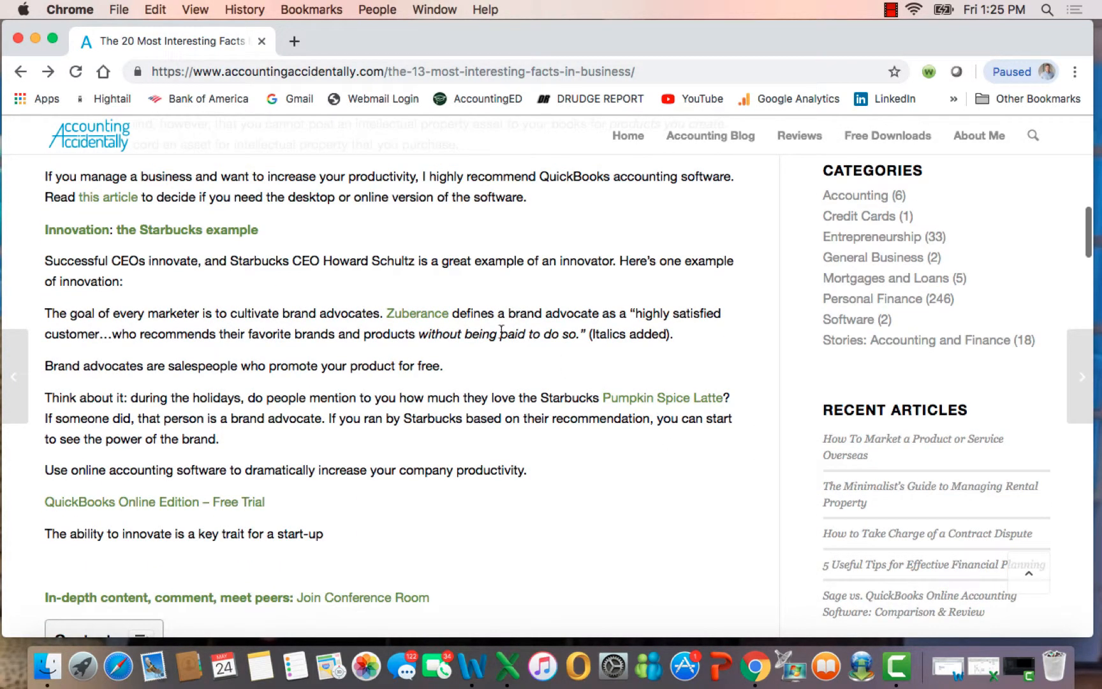
mouse_move(291, 223)
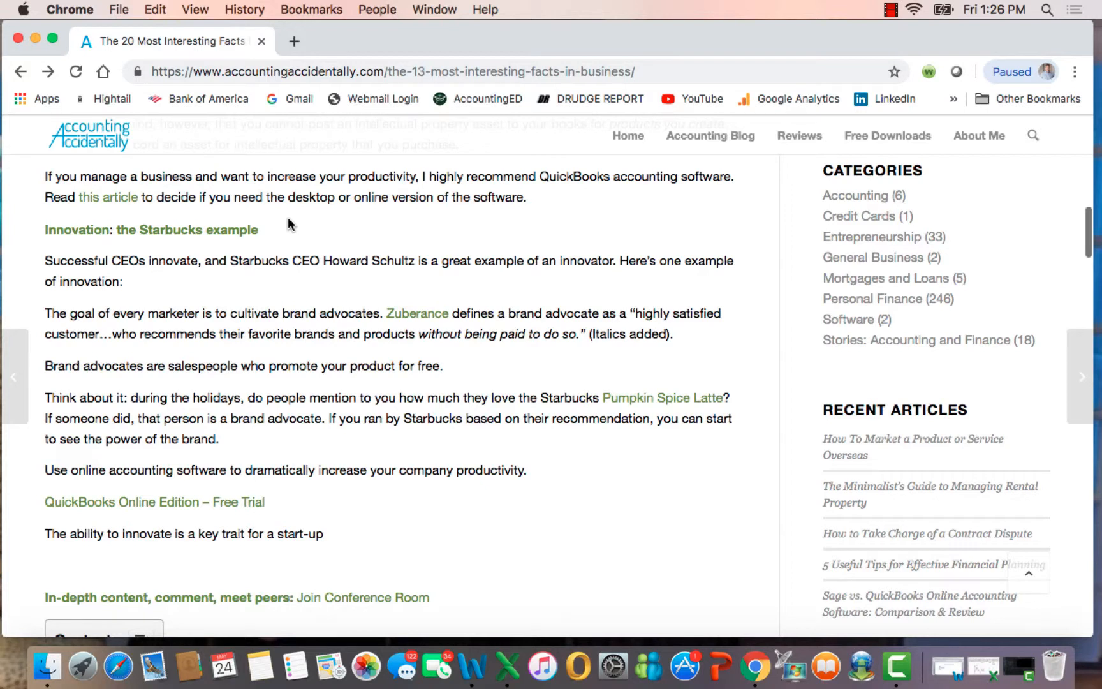
mouse_move(419, 277)
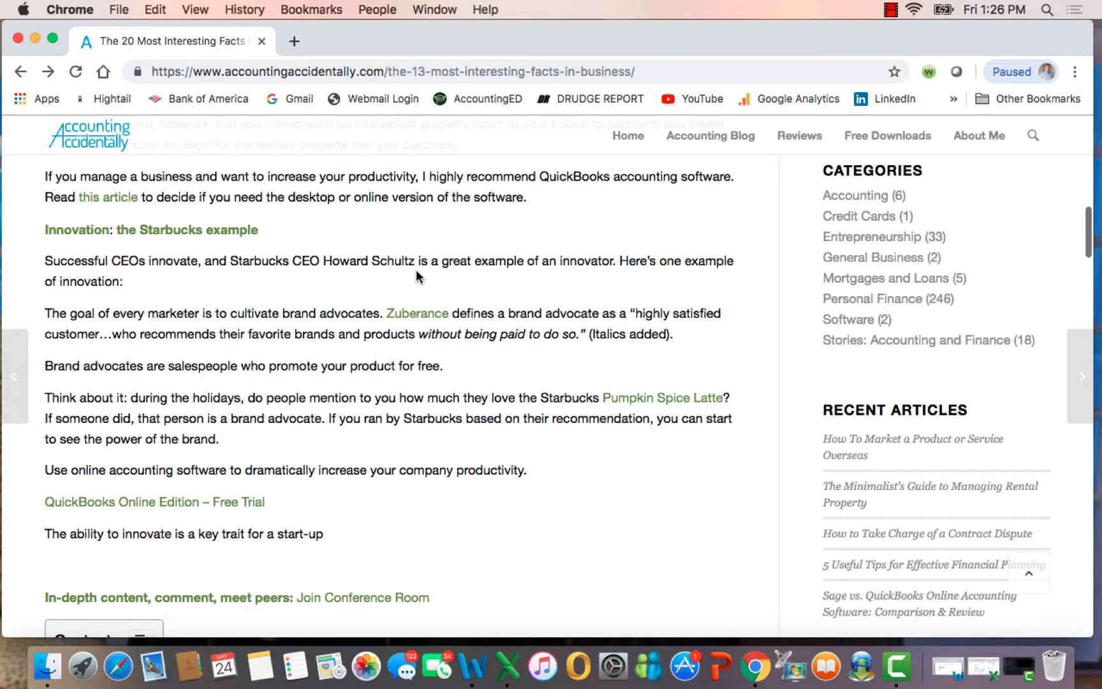
mouse_move(333, 330)
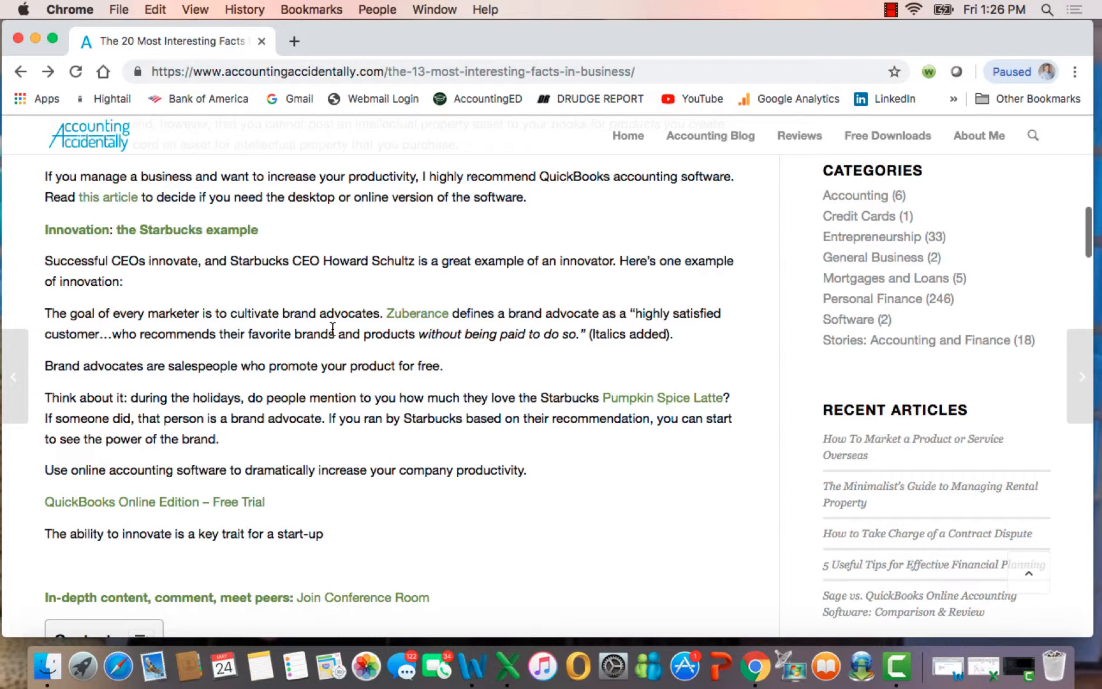
mouse_move(677, 352)
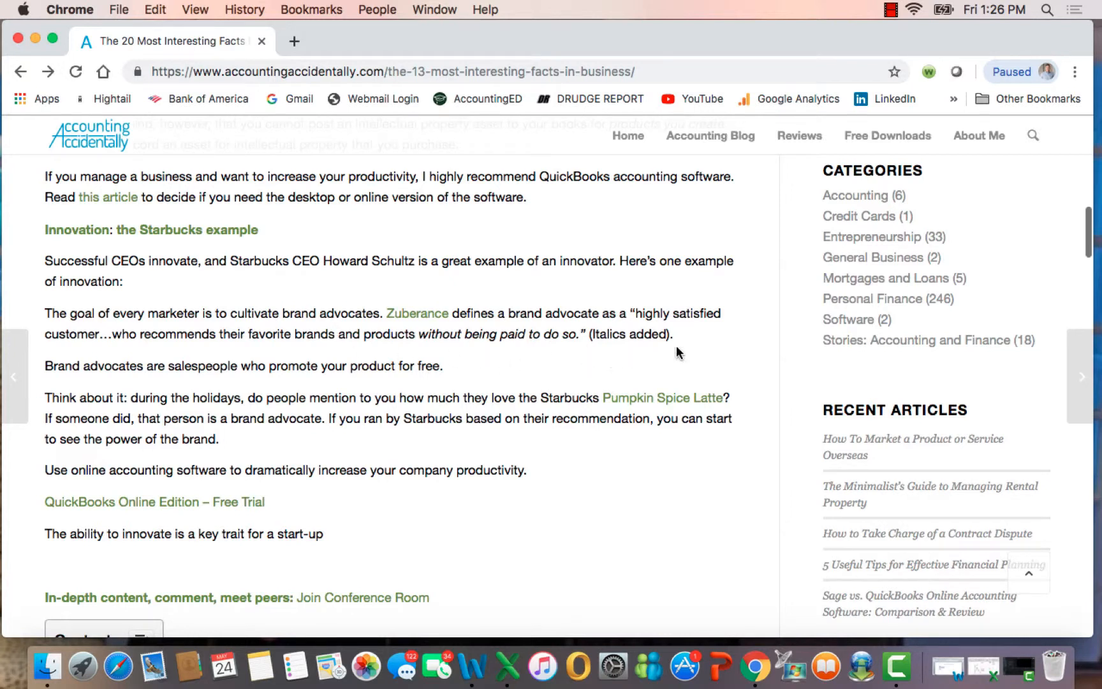
mouse_move(697, 342)
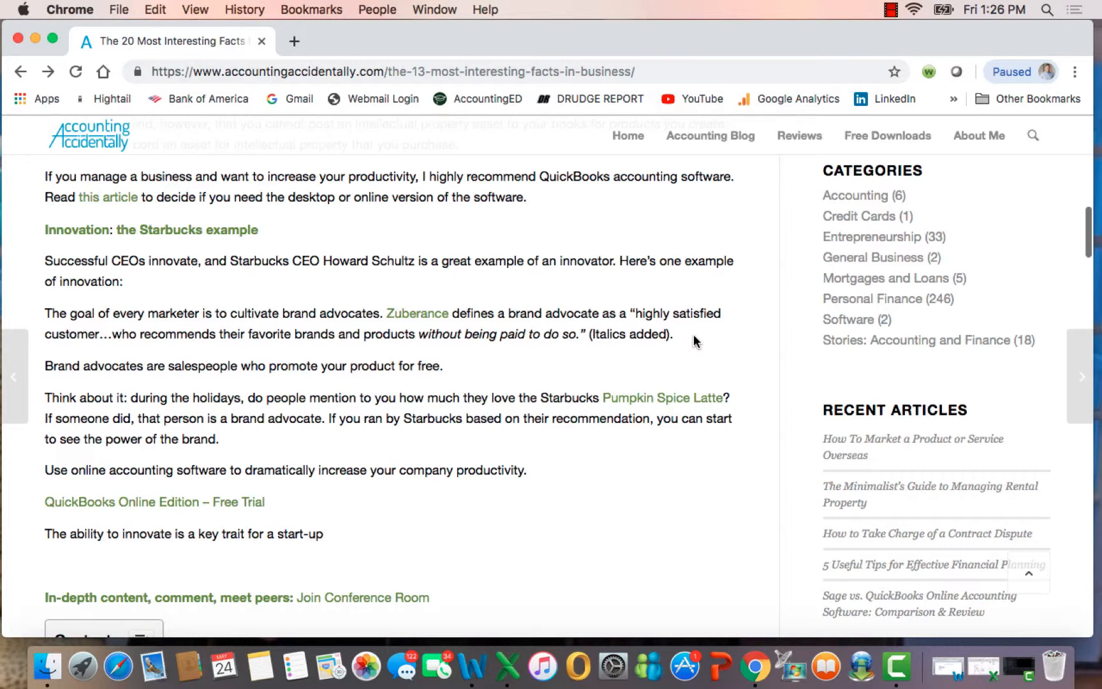
mouse_move(473, 330)
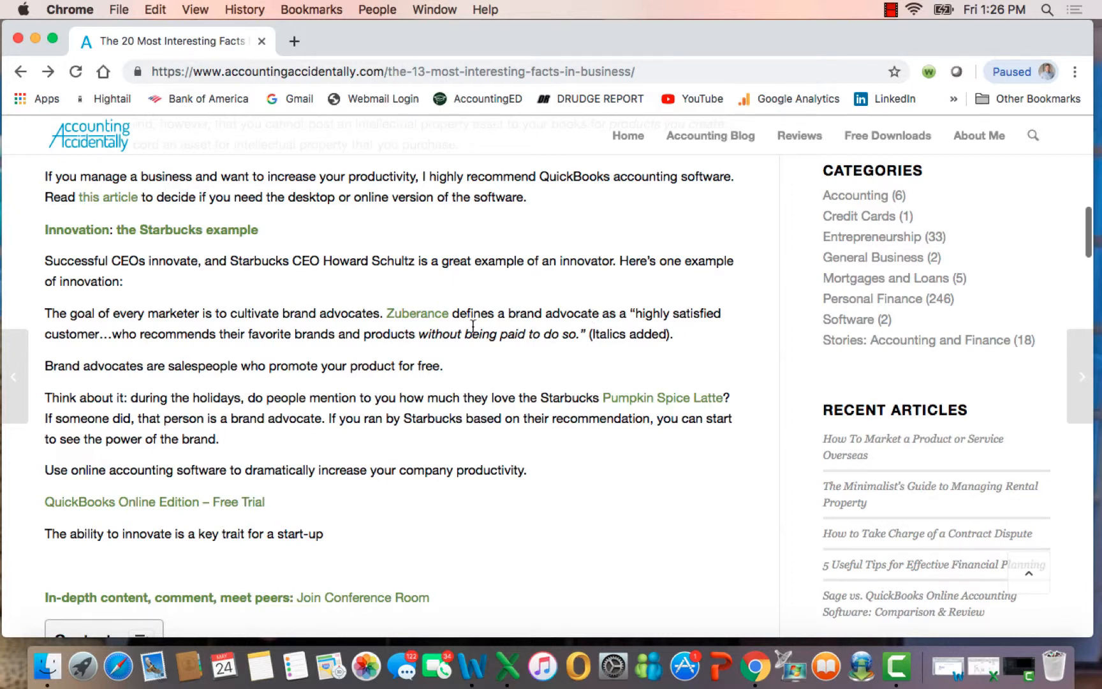
mouse_move(449, 383)
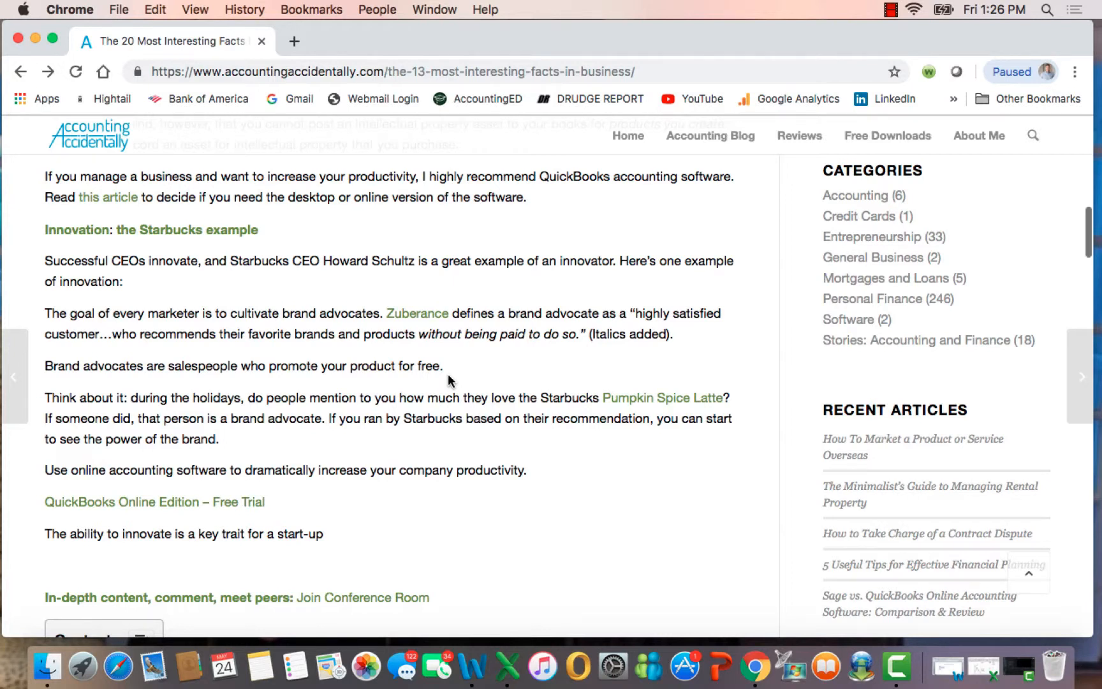
mouse_move(607, 455)
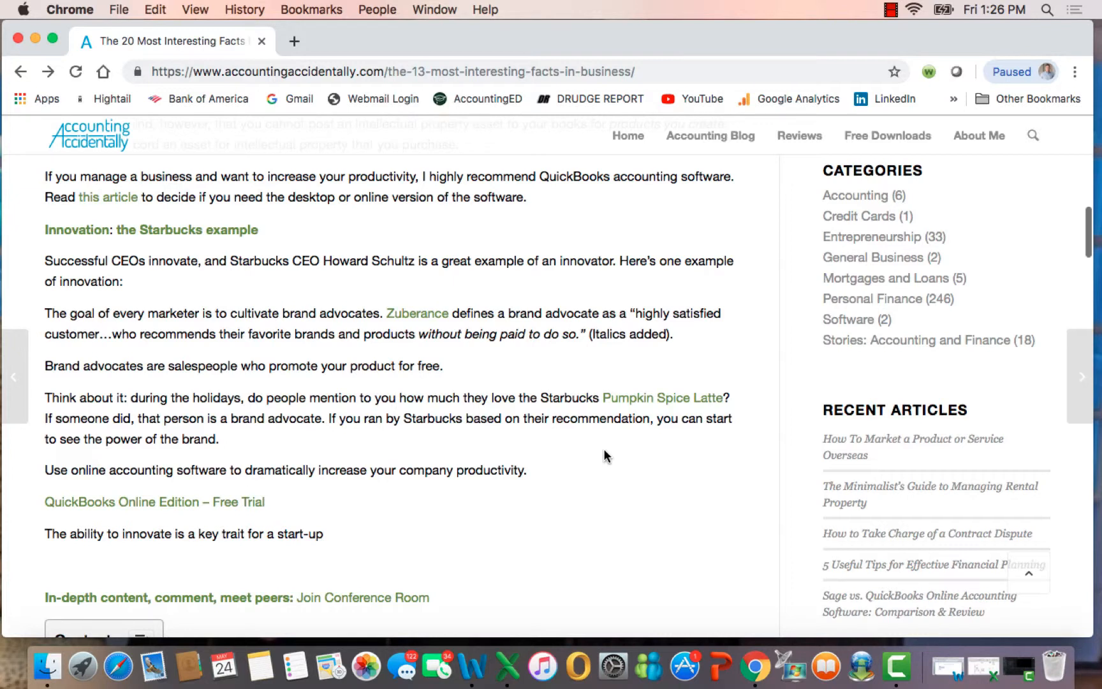
mouse_move(740, 394)
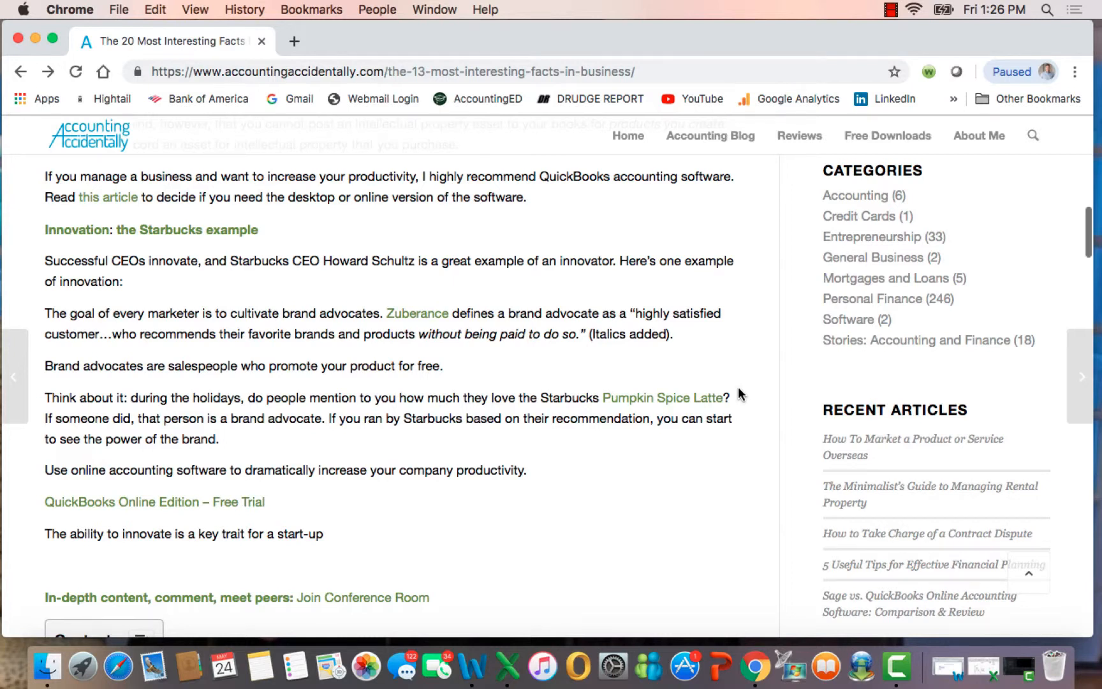
mouse_move(719, 436)
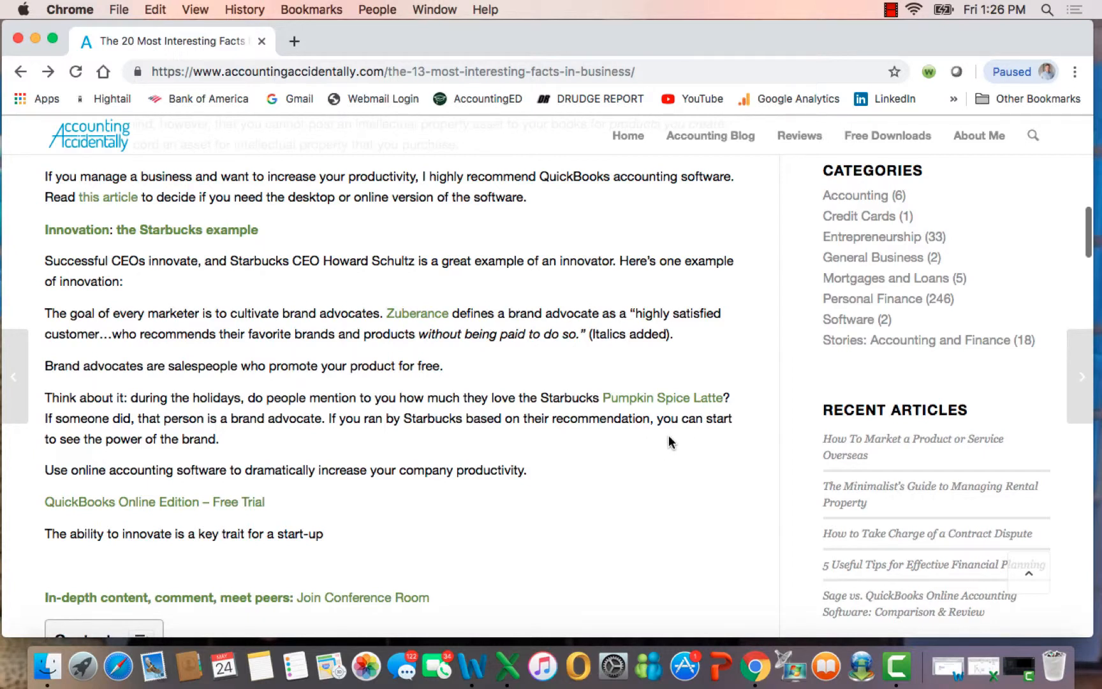
mouse_move(747, 259)
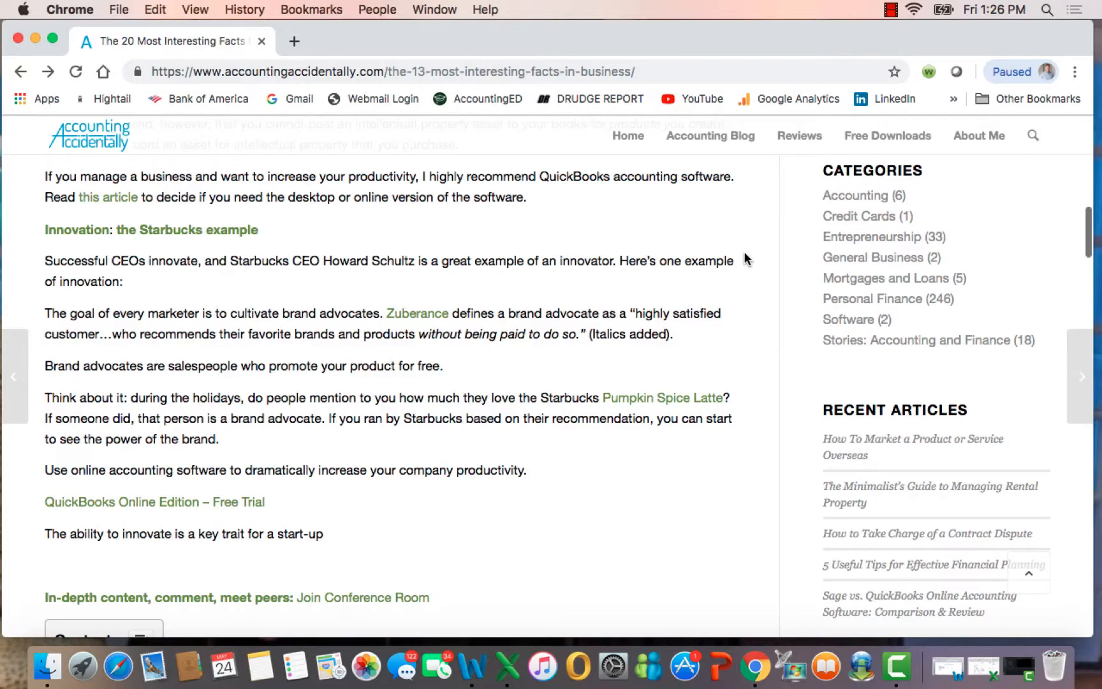
scroll("up", 3)
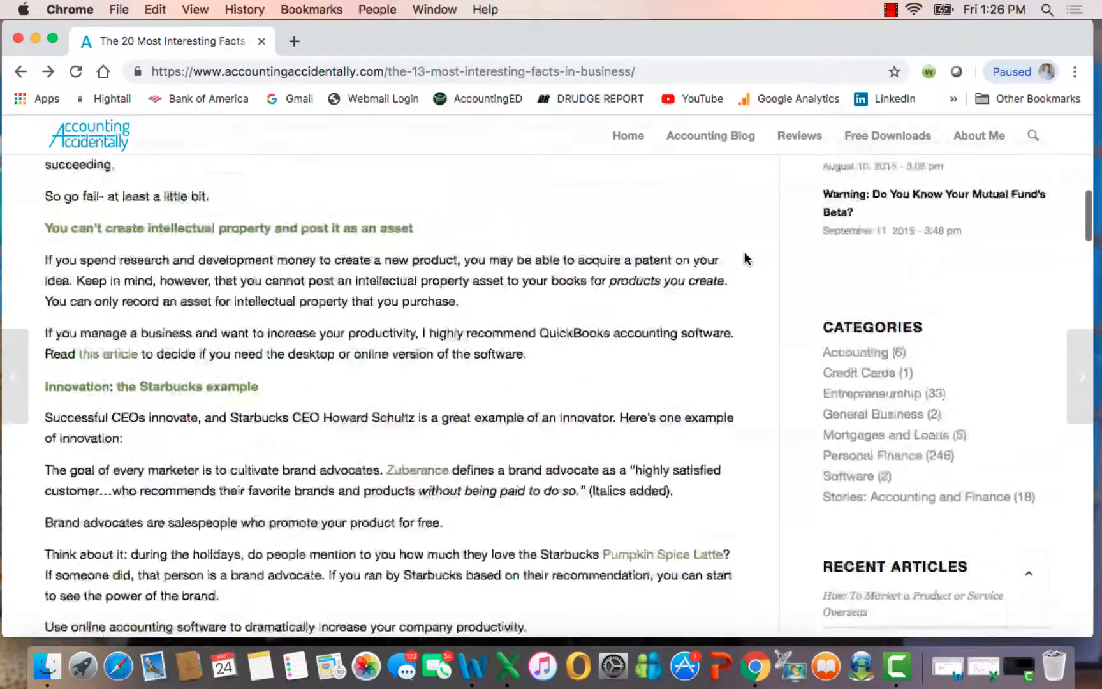
scroll("up", 3)
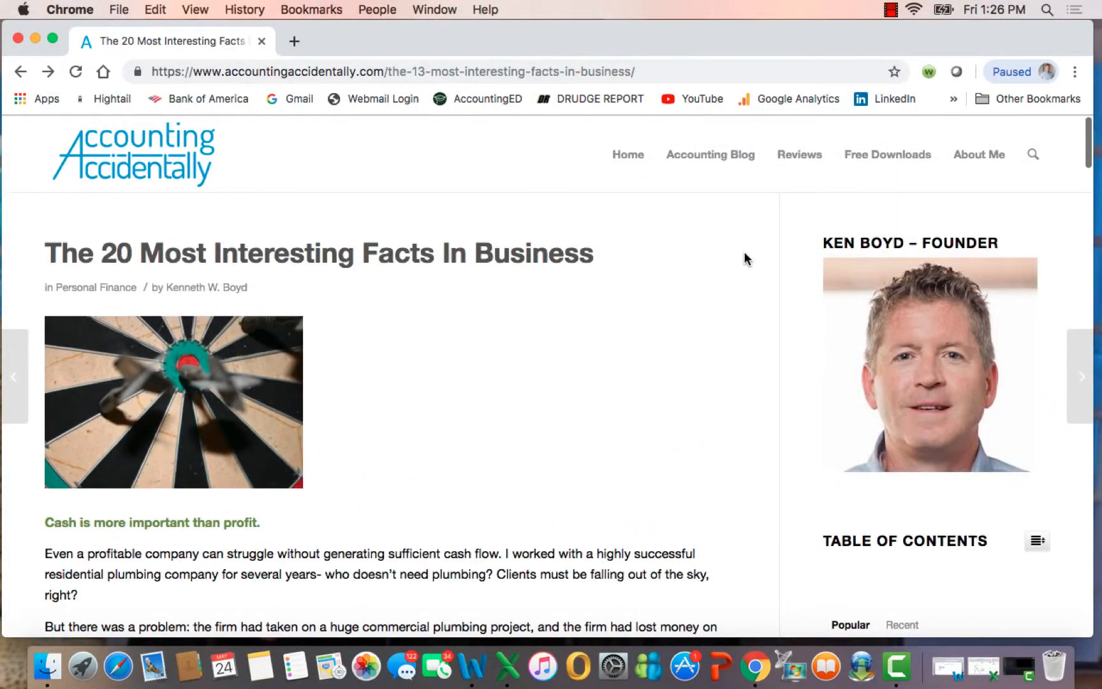
mouse_move(628, 160)
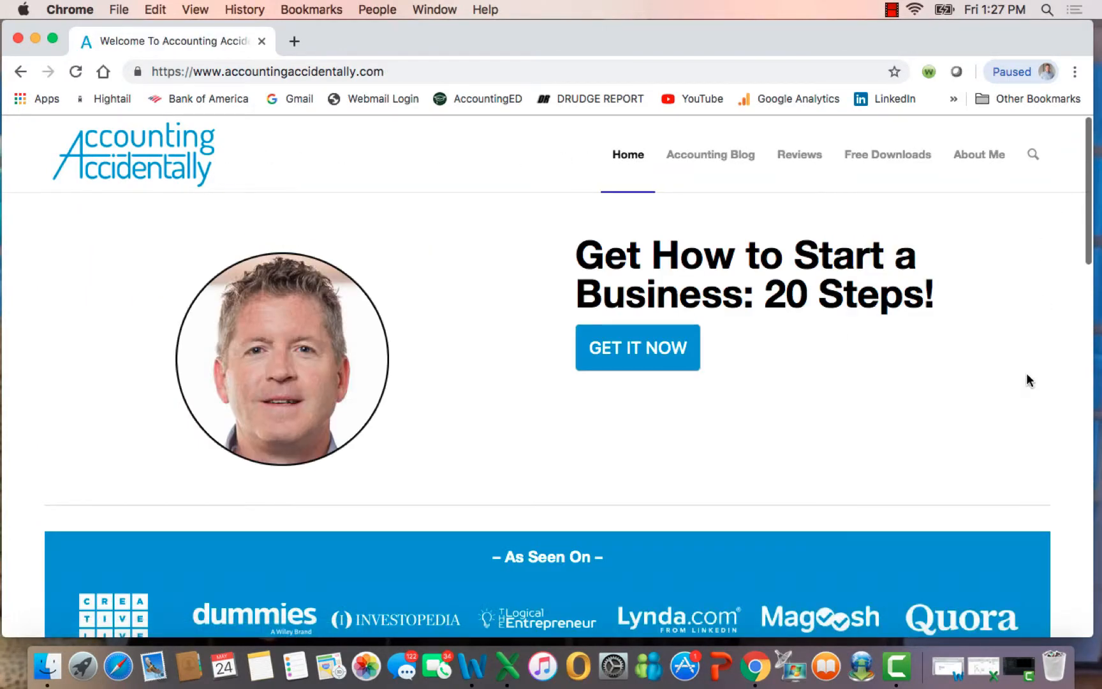
scroll("down", 3)
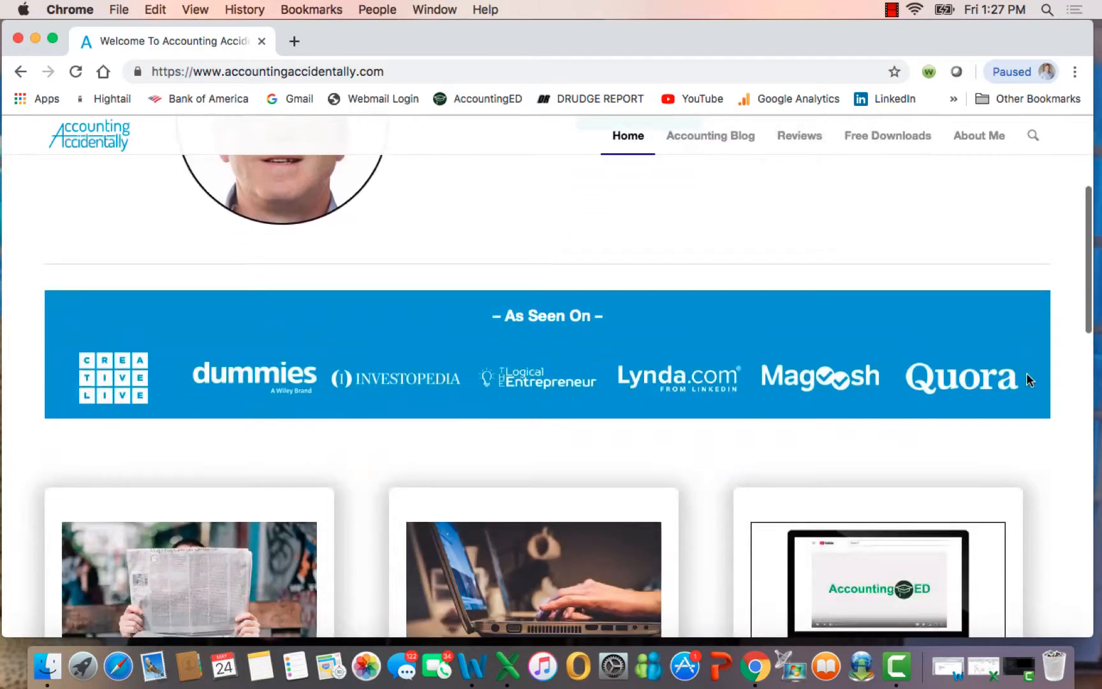
scroll("down", 3)
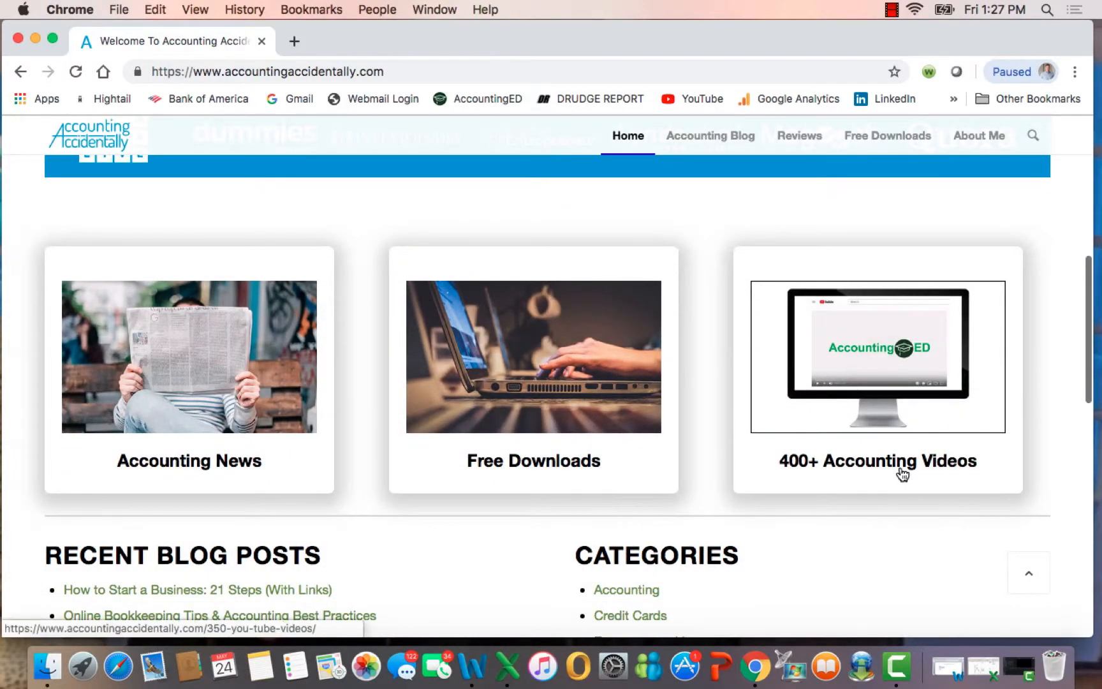